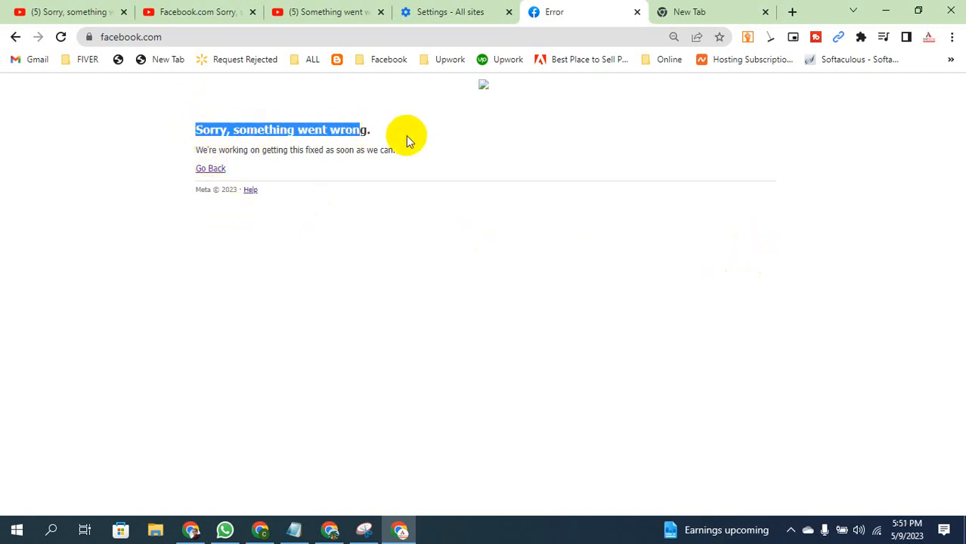
{"action": "mouse_move", "coordinate": [342, 154]}
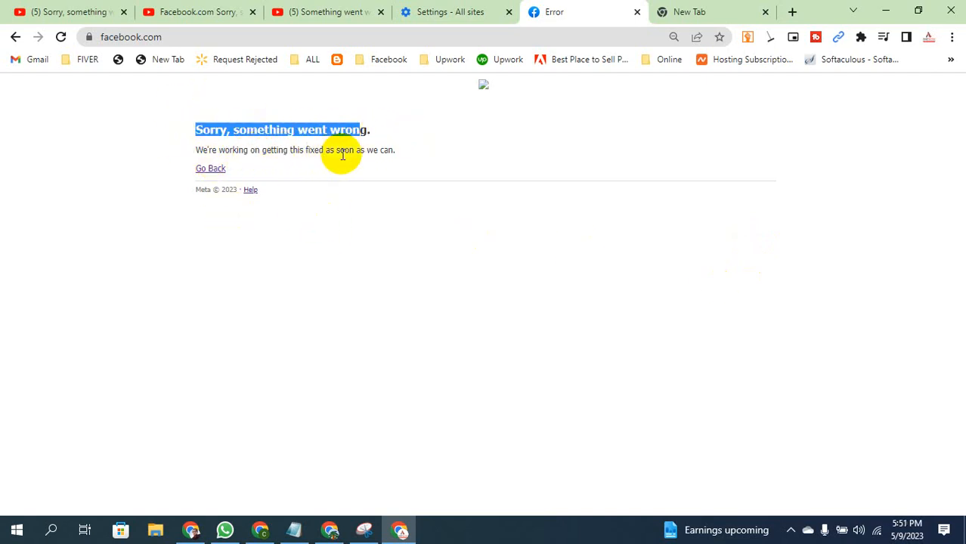
{"action": "mouse_move", "coordinate": [170, 144]}
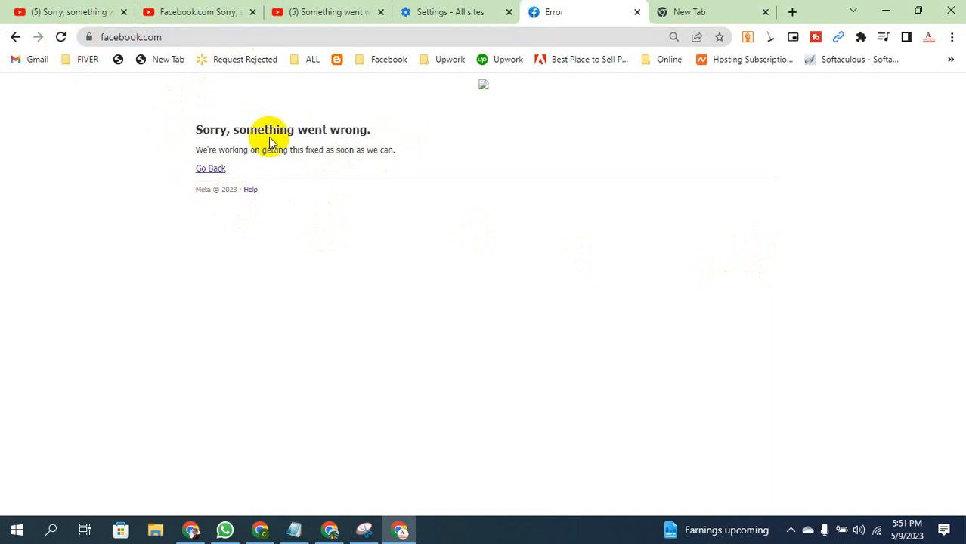
{"action": "mouse_move", "coordinate": [272, 247]}
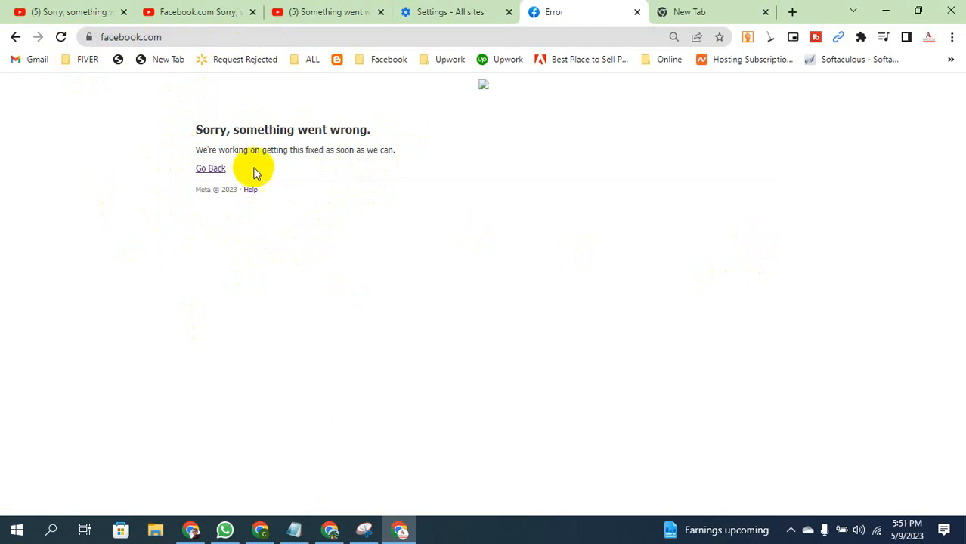
Bring up Chrome's three-dot main menu over the Facebook error page
{"action": "left_click", "coordinate": [954, 35]}
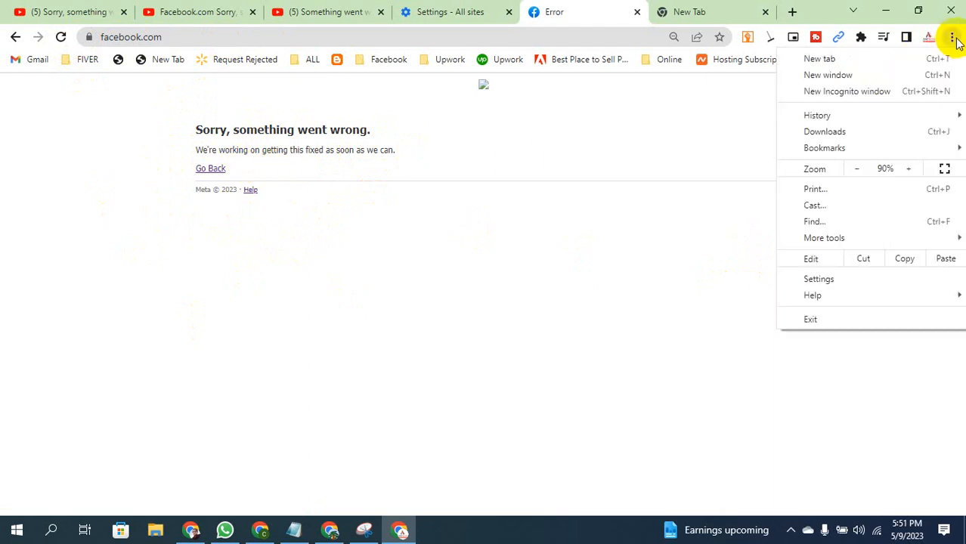
{"action": "mouse_move", "coordinate": [862, 285]}
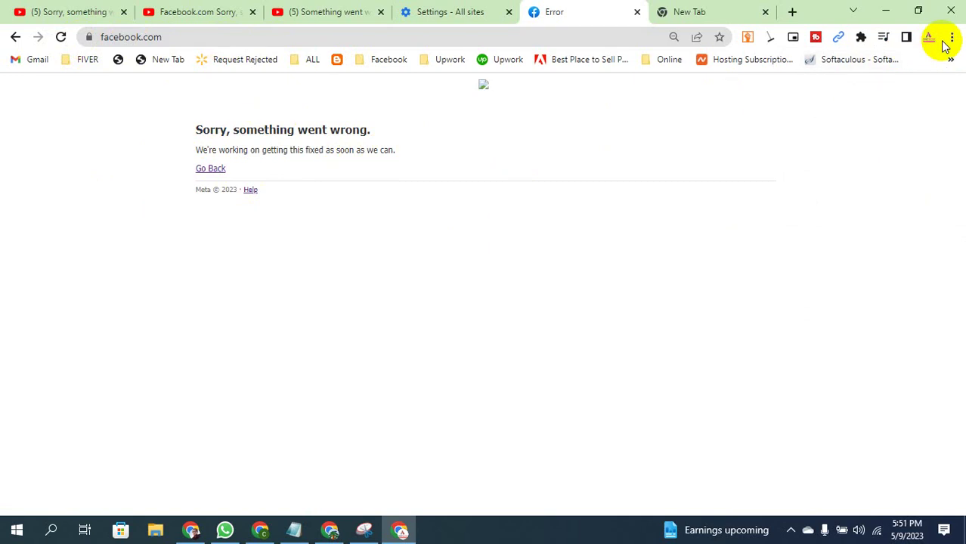
{"action": "left_click", "coordinate": [952, 37]}
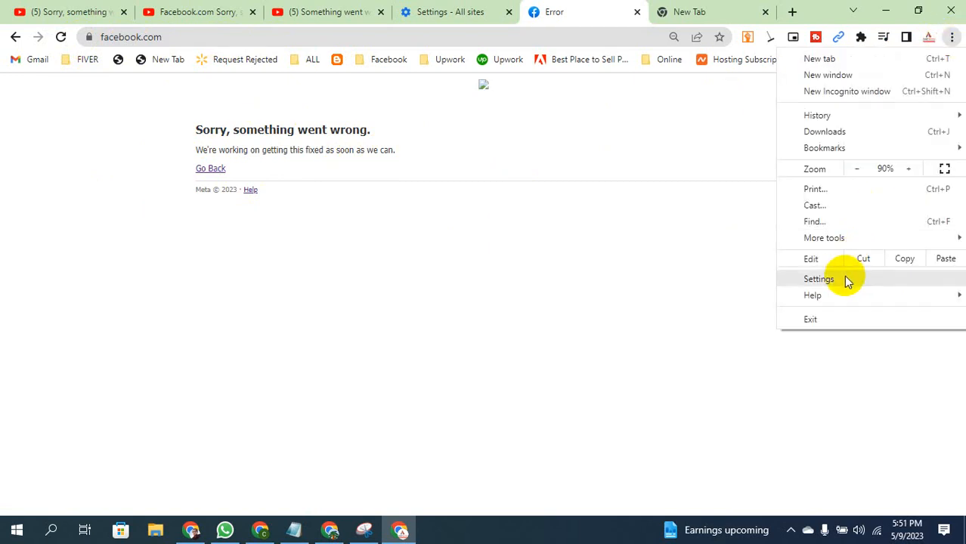
Go to Chrome Settings and reach 'Cookies and other site data' by searching 'cook'
{"action": "left_click", "coordinate": [819, 279]}
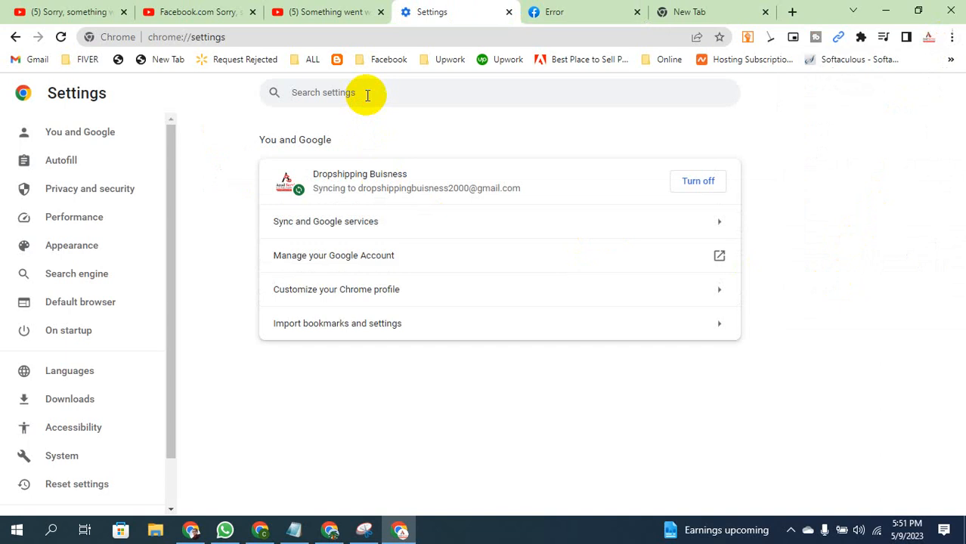
{"action": "type", "text": "cook"}
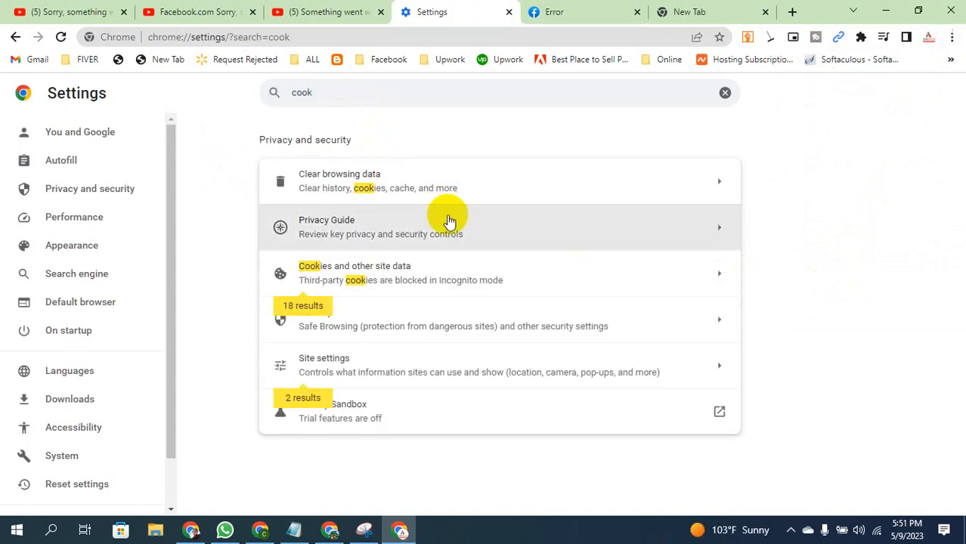
{"action": "mouse_move", "coordinate": [392, 280]}
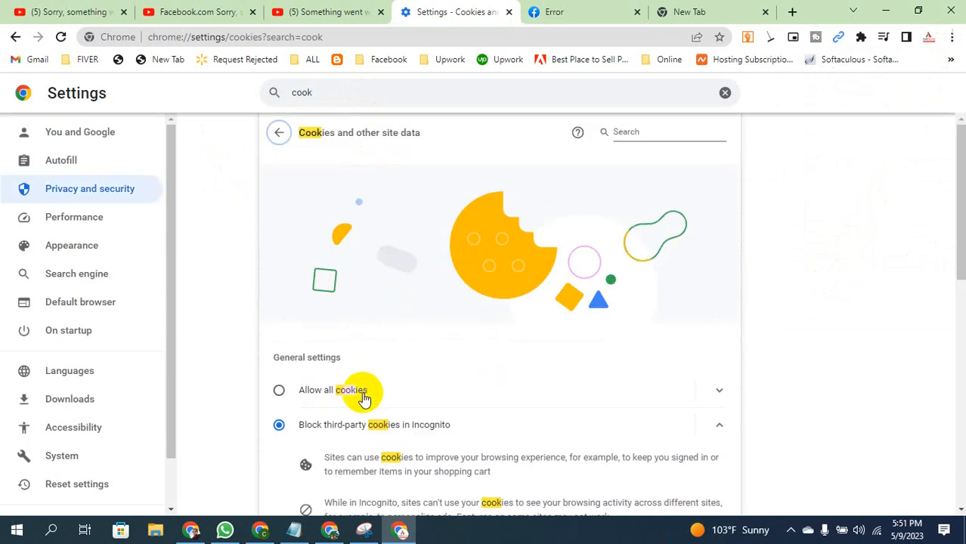
{"action": "scroll", "scroll_direction": "down", "scroll_amount": 3}
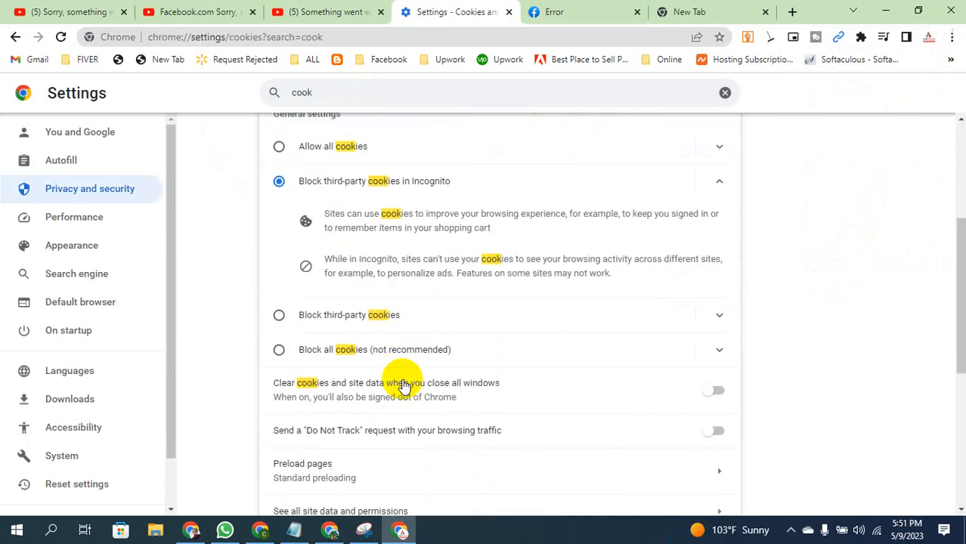
{"action": "scroll", "scroll_direction": "down", "scroll_amount": 3}
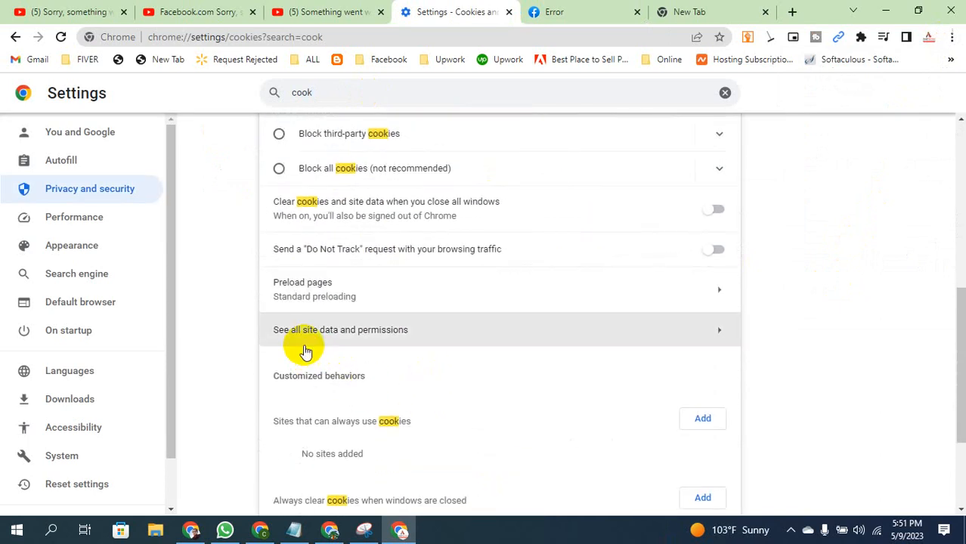
{"action": "mouse_move", "coordinate": [382, 335]}
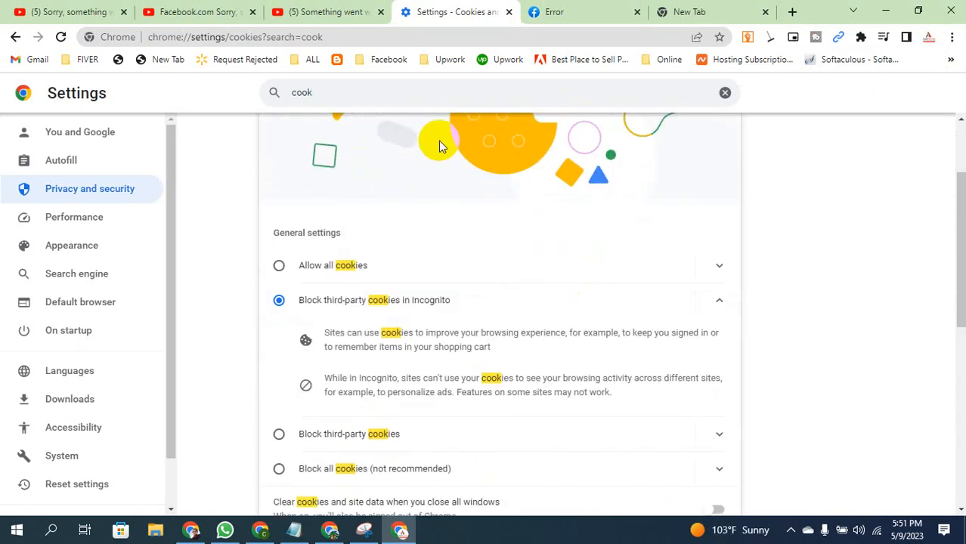
{"action": "scroll", "scroll_direction": "down", "scroll_amount": 3}
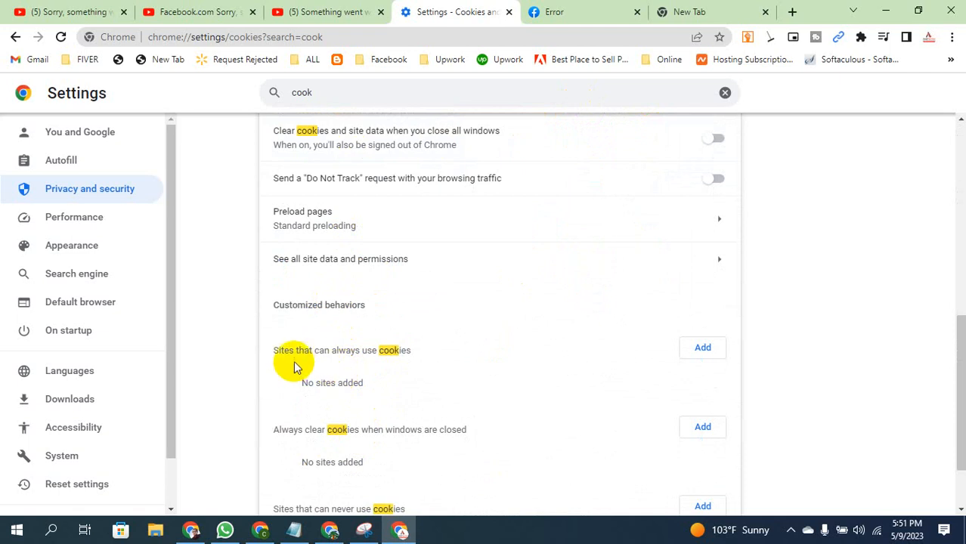
{"action": "scroll", "scroll_direction": "down", "scroll_amount": 3}
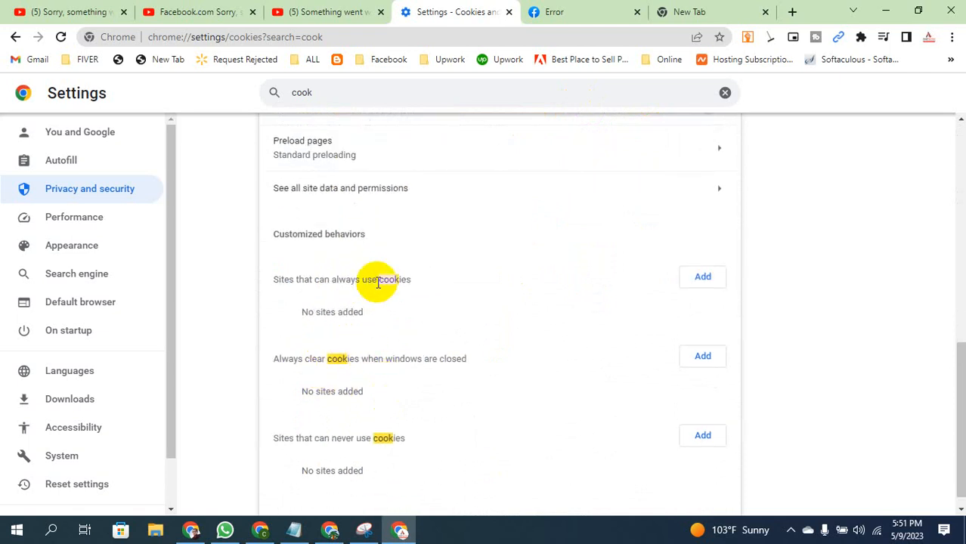
{"action": "mouse_move", "coordinate": [365, 195]}
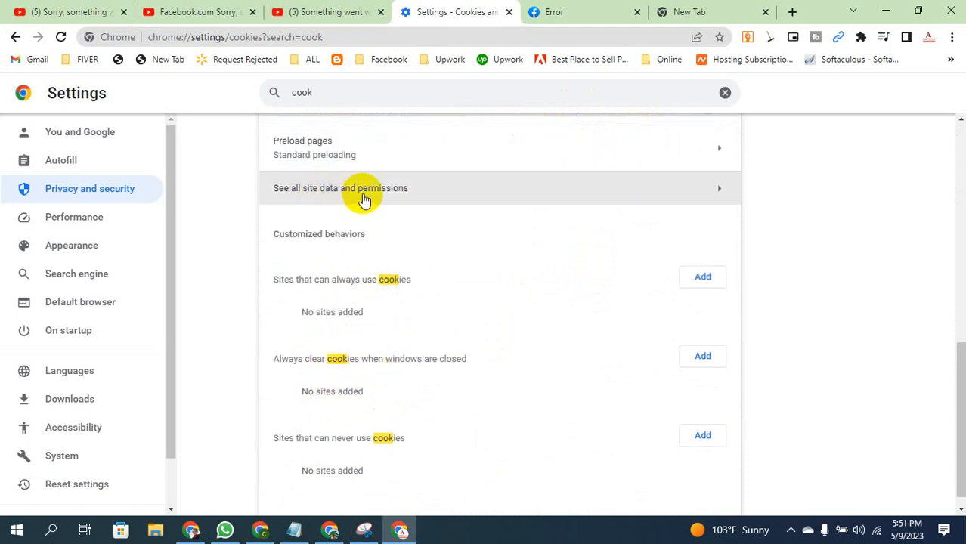
Show the All sites list of stored data, with facebook.com and its 8 cookies at the top
{"action": "left_click", "coordinate": [364, 187]}
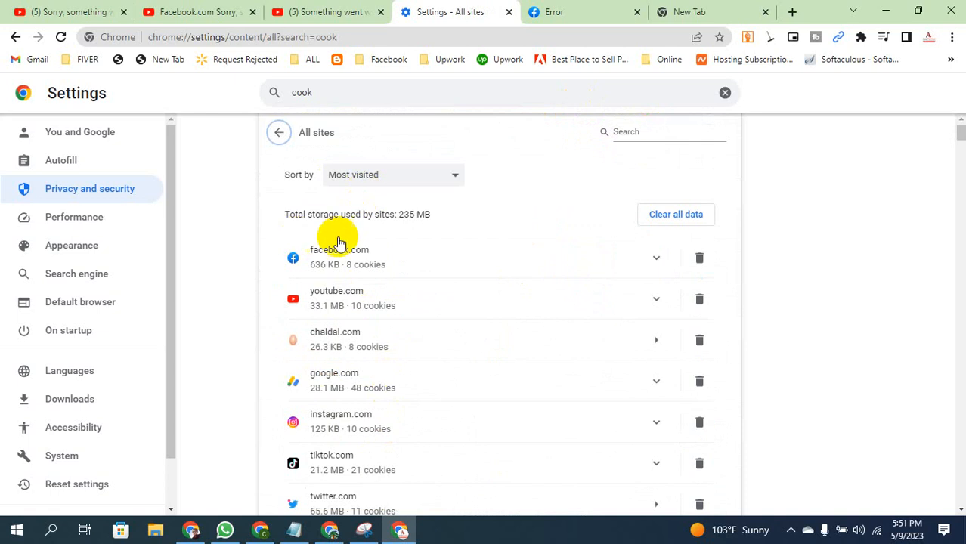
{"action": "scroll", "scroll_direction": "down", "scroll_amount": 3}
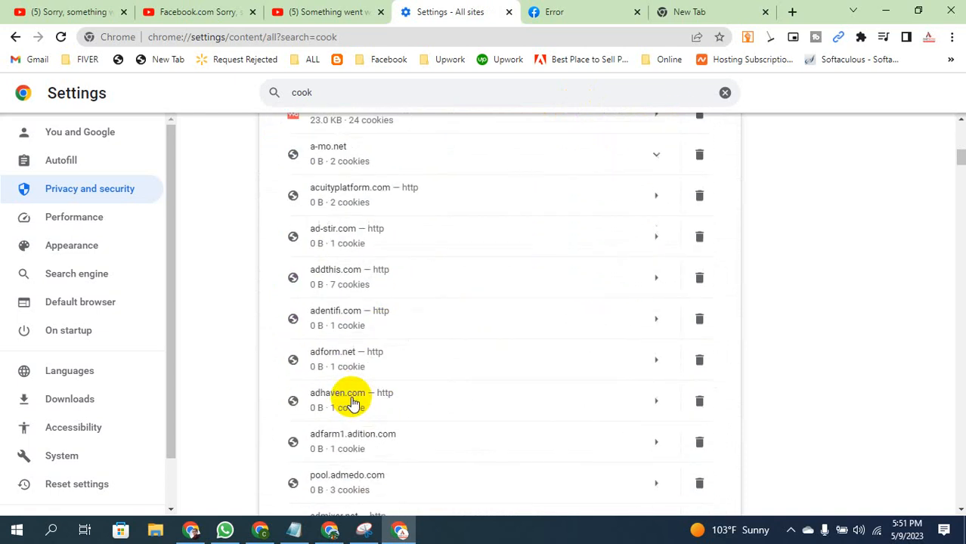
{"action": "scroll", "scroll_direction": "down", "scroll_amount": 3}
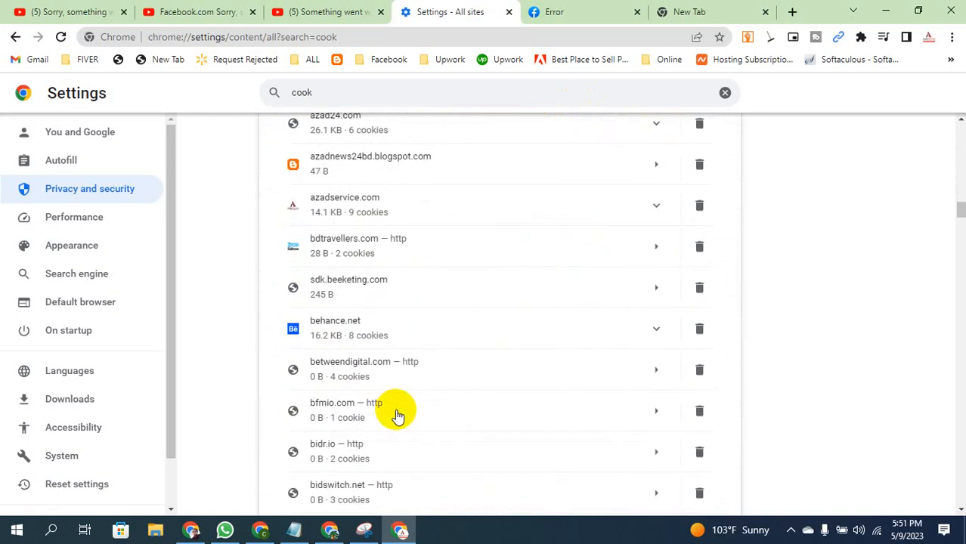
{"action": "scroll", "scroll_direction": "down", "scroll_amount": 3}
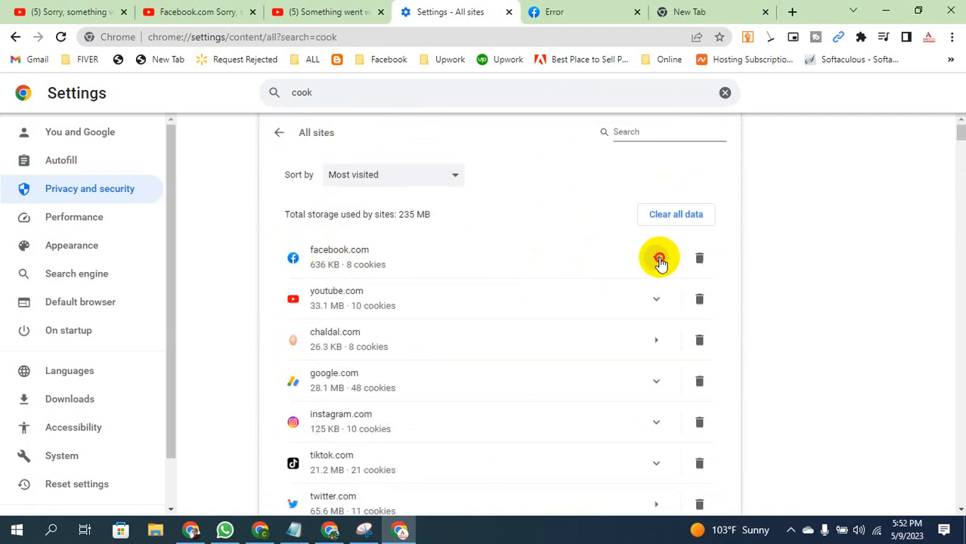
{"action": "left_click", "coordinate": [657, 258]}
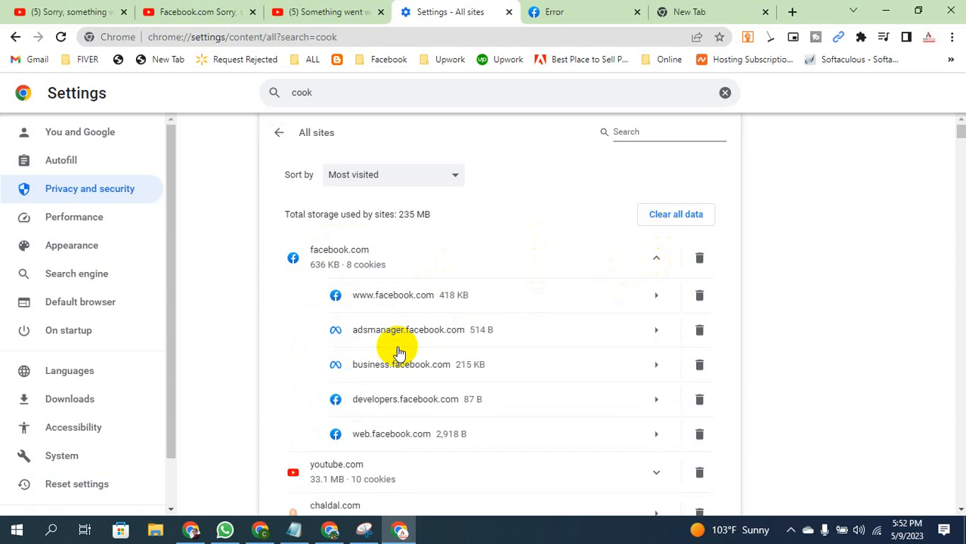
{"action": "mouse_move", "coordinate": [642, 448]}
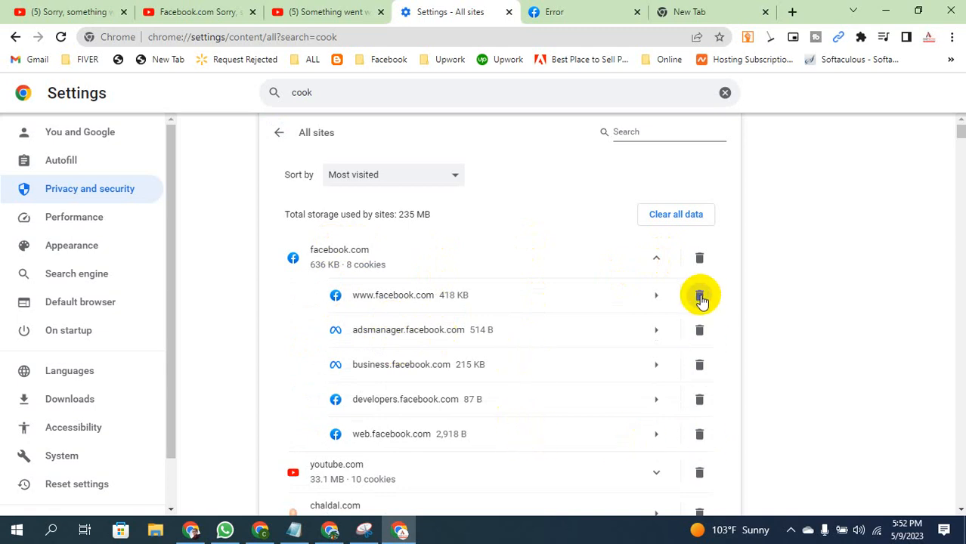
{"action": "left_click", "coordinate": [699, 295]}
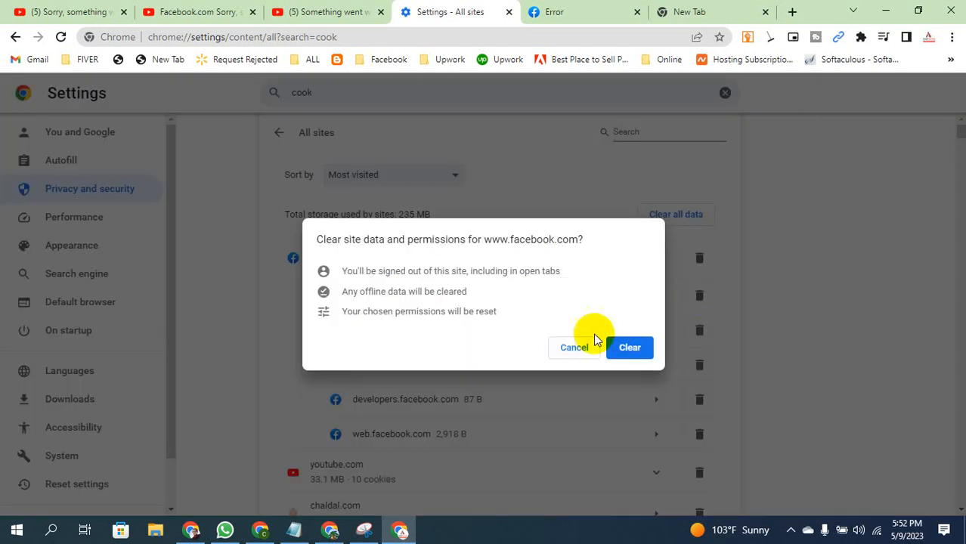
{"action": "left_click", "coordinate": [629, 348]}
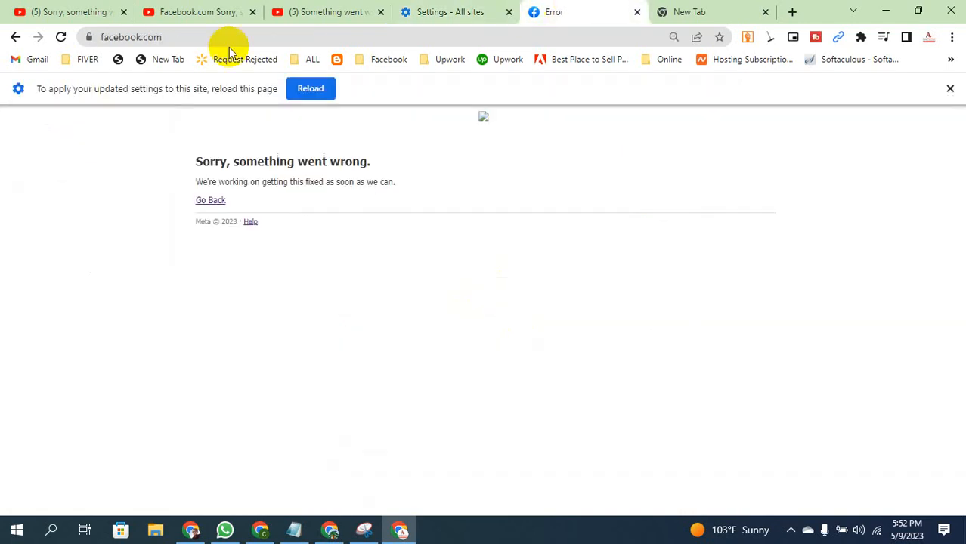
{"action": "left_click", "coordinate": [950, 88]}
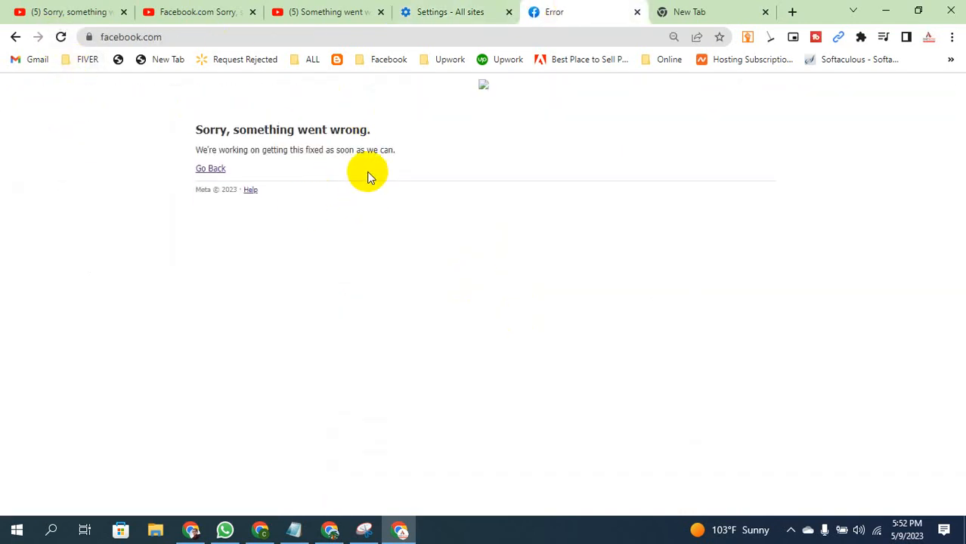
{"action": "left_click", "coordinate": [450, 12]}
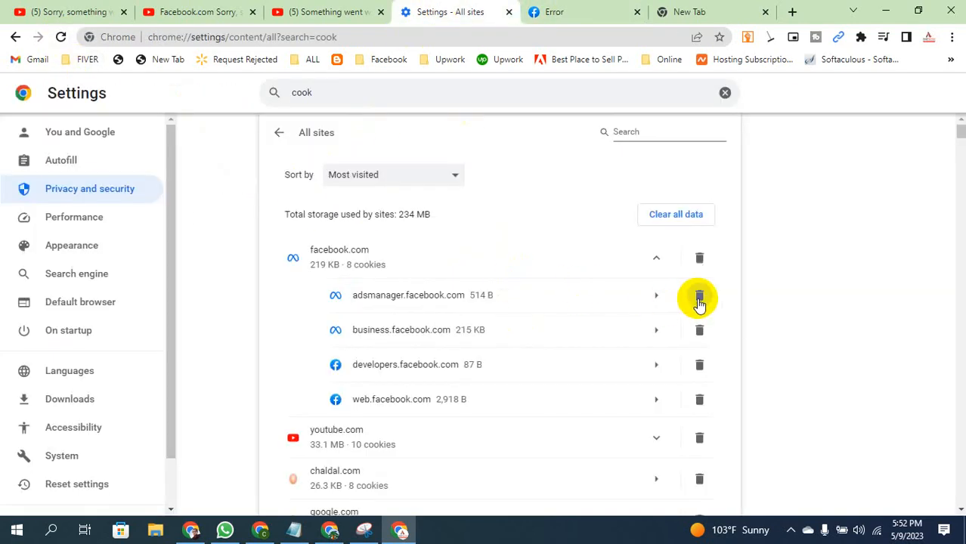
Clear stored data for adsmanager.facebook.com and business.facebook.com, checking the Facebook tab between
{"action": "left_click", "coordinate": [699, 296]}
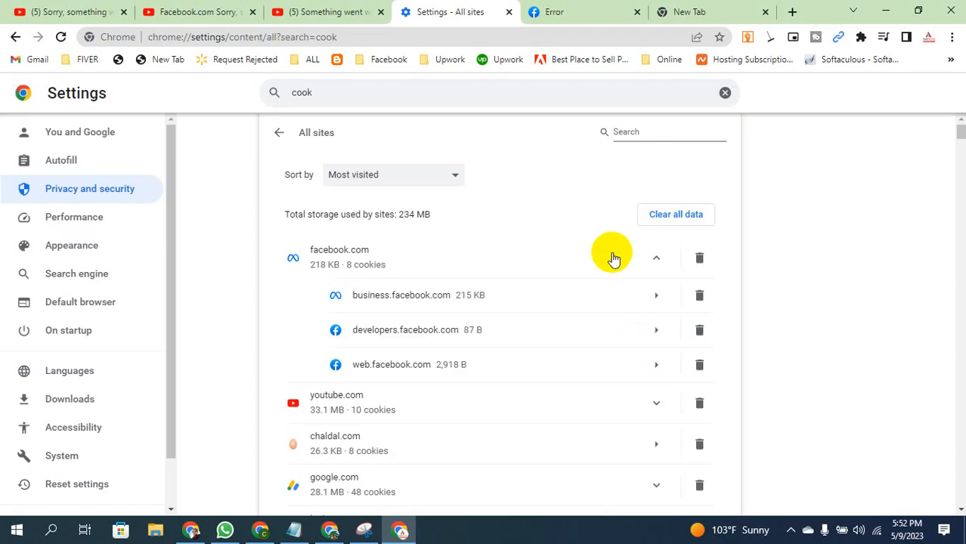
{"action": "left_click", "coordinate": [573, 12]}
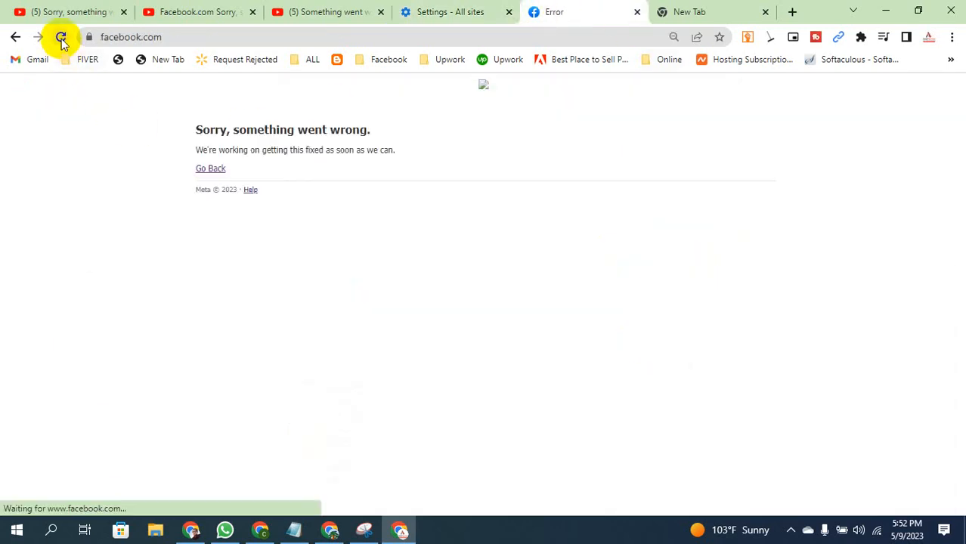
{"action": "left_click", "coordinate": [449, 12]}
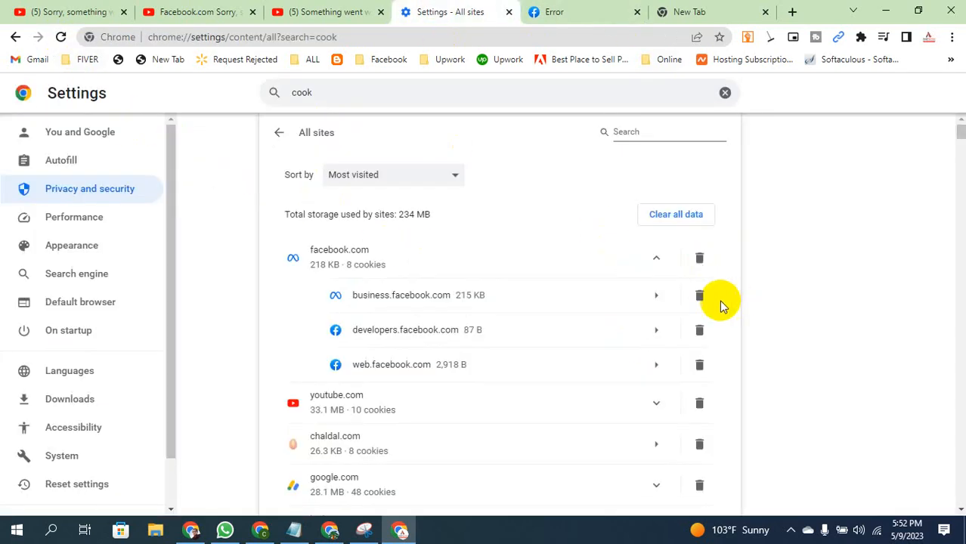
{"action": "left_click", "coordinate": [700, 295]}
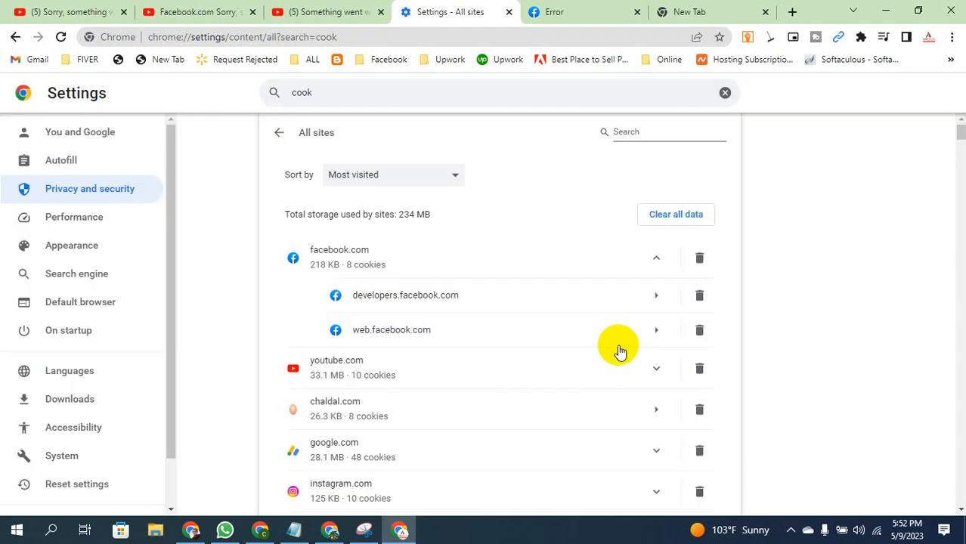
{"action": "left_click", "coordinate": [563, 12]}
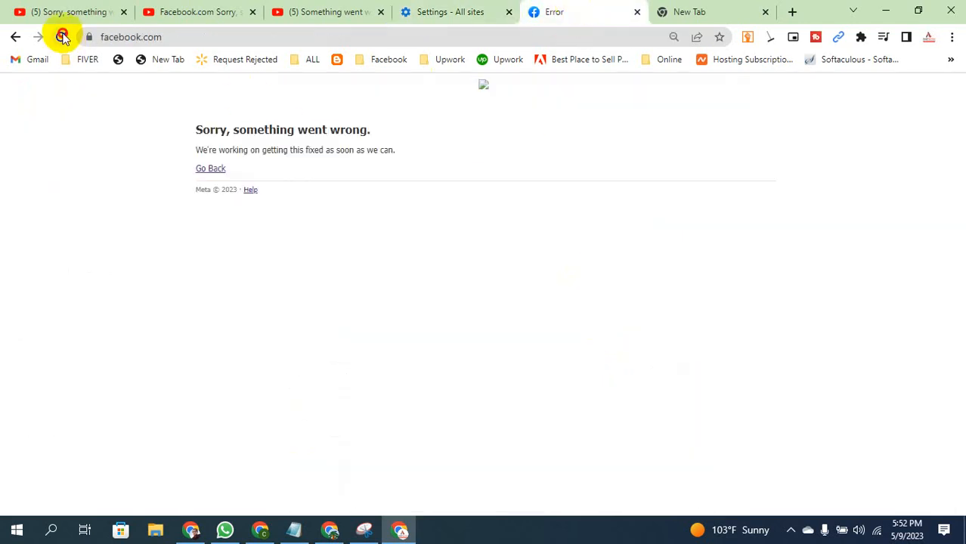
{"action": "left_click", "coordinate": [457, 12]}
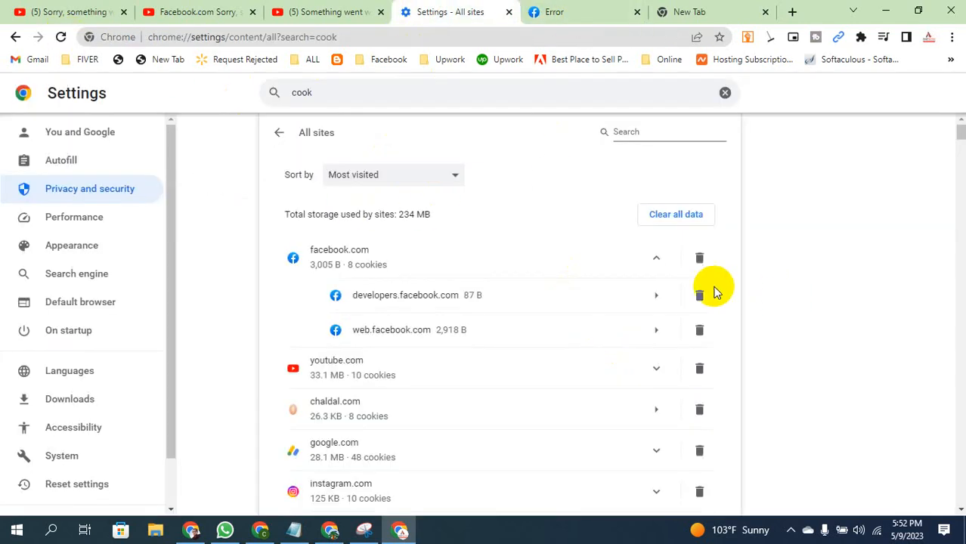
Clear stored data for developers.facebook.com and web.facebook.com, checking the Facebook tab between
{"action": "left_click", "coordinate": [700, 295]}
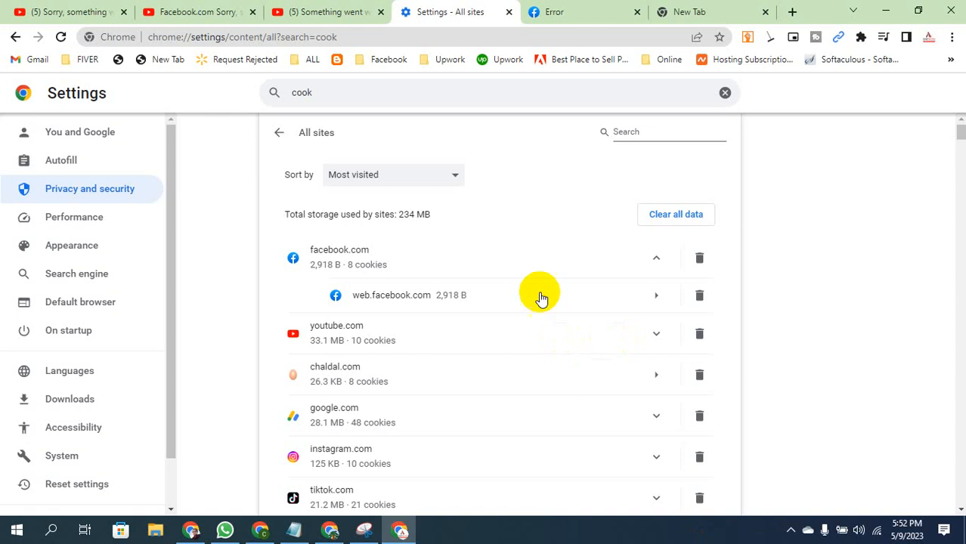
{"action": "left_click", "coordinate": [554, 12]}
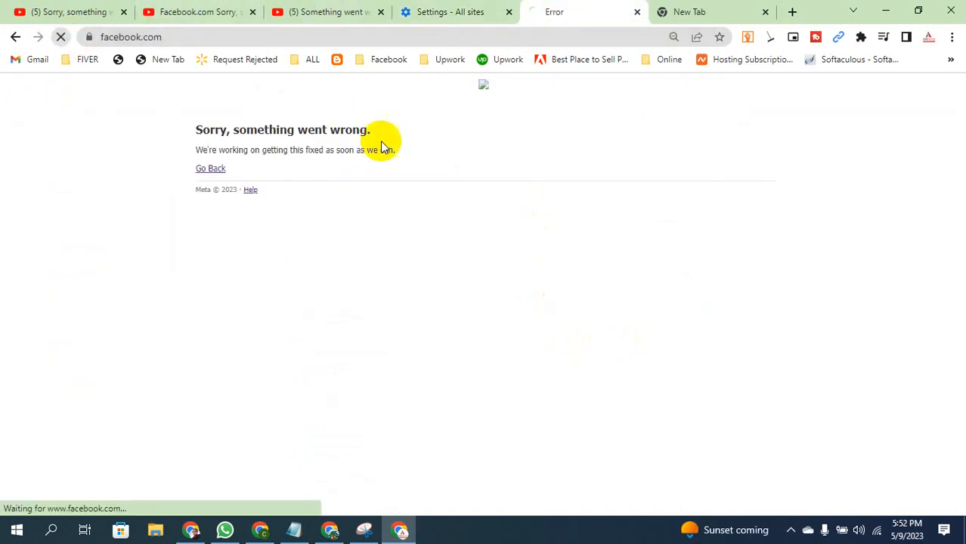
{"action": "left_click", "coordinate": [454, 12]}
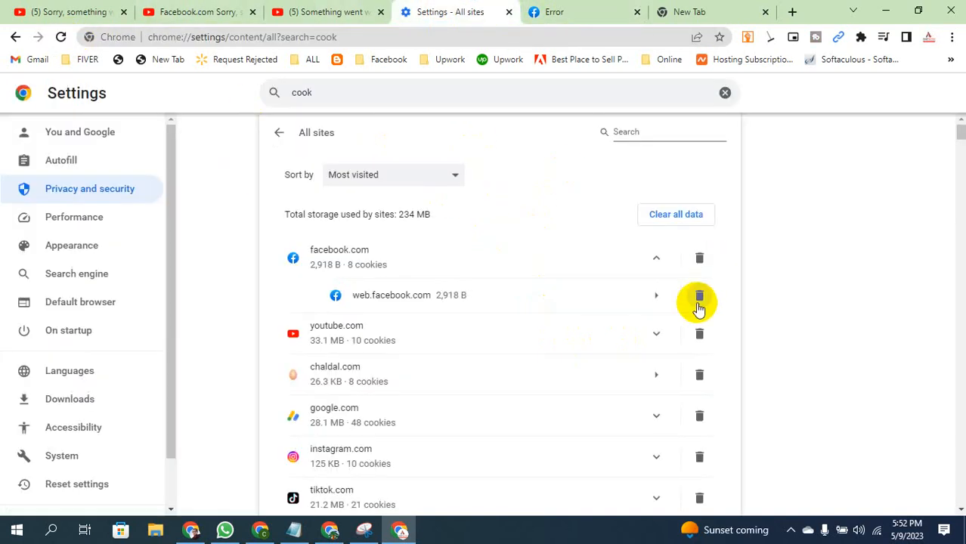
{"action": "left_click", "coordinate": [699, 295]}
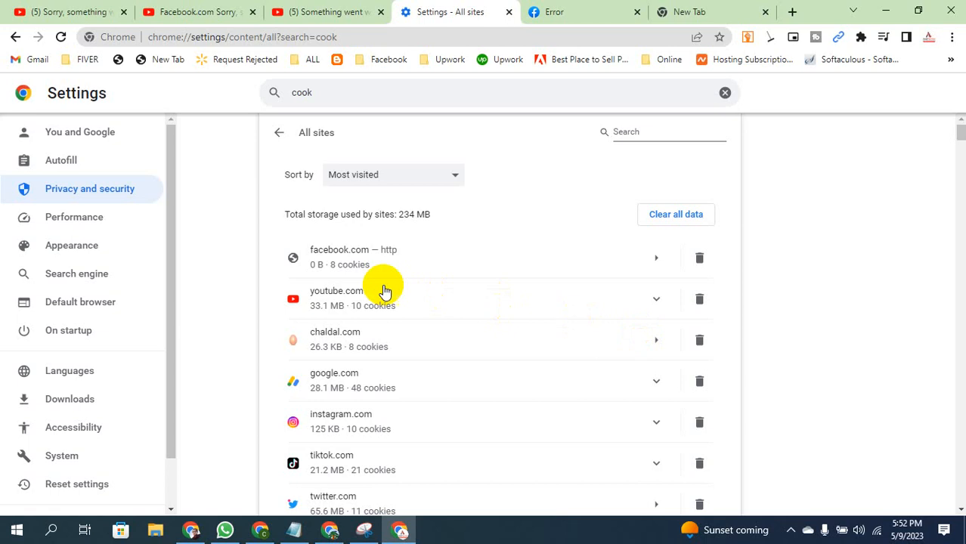
{"action": "left_click", "coordinate": [555, 12]}
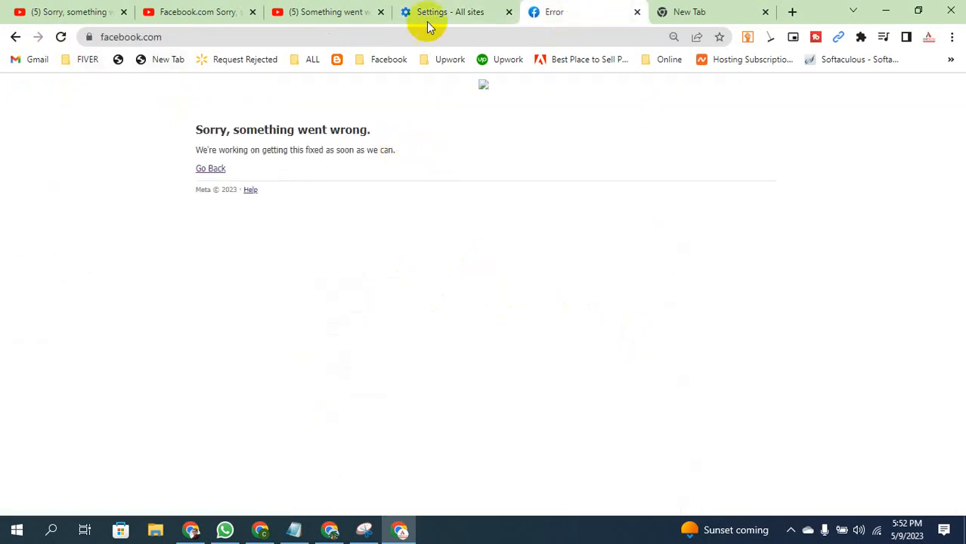
Clear all remaining facebook.com site data so it no longer appears in the list
{"action": "left_click", "coordinate": [450, 12]}
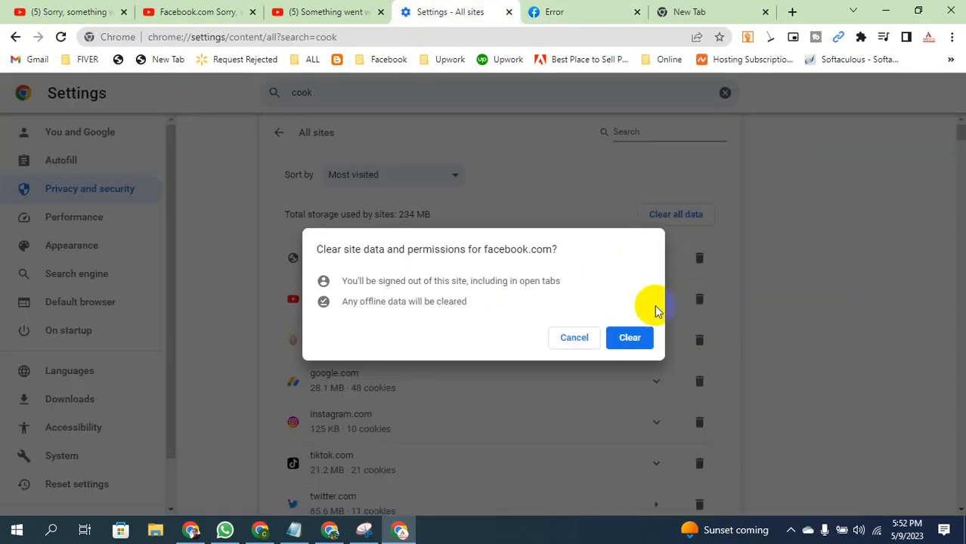
{"action": "left_click", "coordinate": [630, 337]}
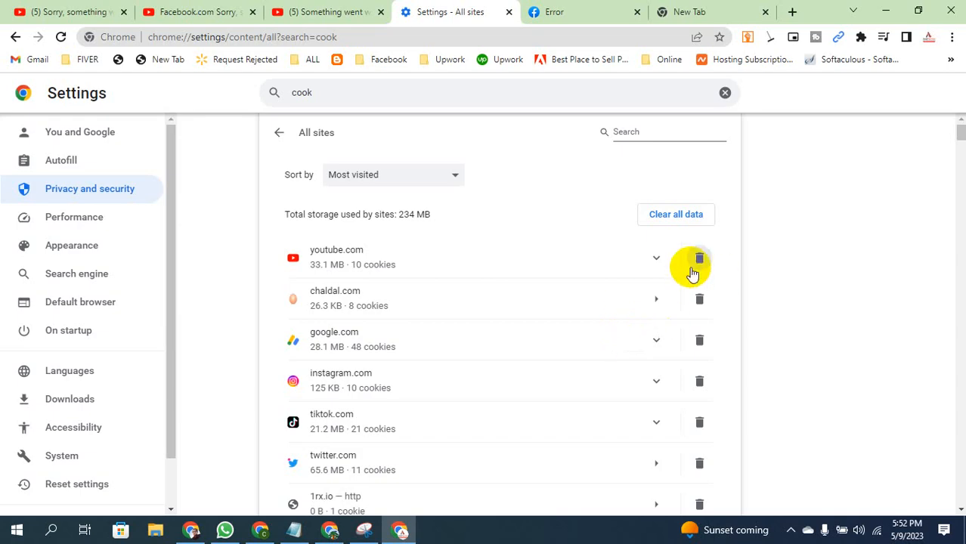
{"action": "left_click", "coordinate": [580, 12]}
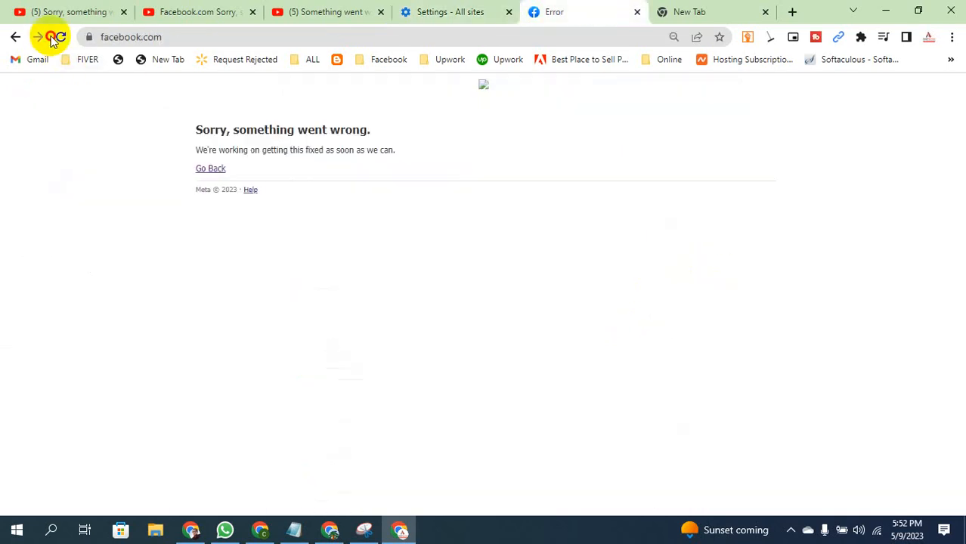
Reload Facebook so the login page replaces the error, then submit the login form
{"action": "left_click", "coordinate": [59, 37]}
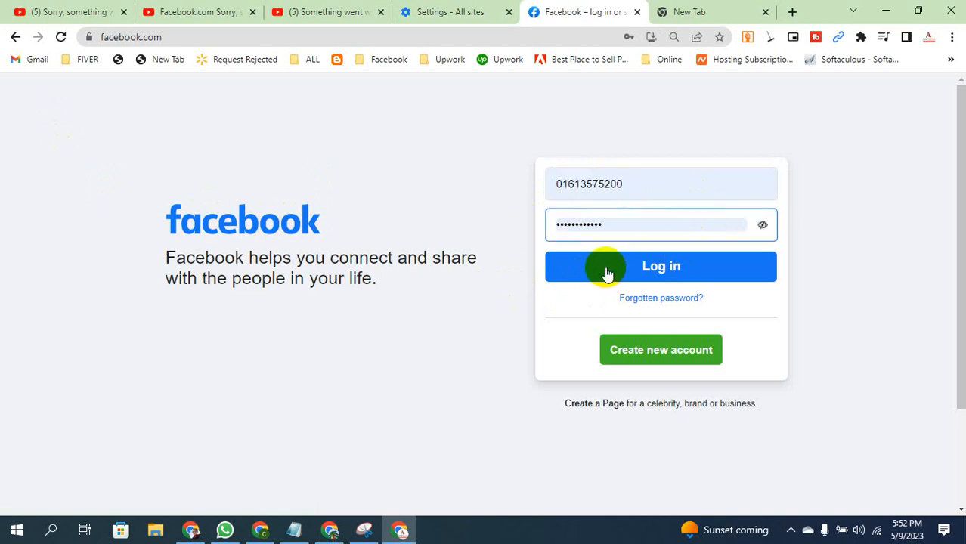
{"action": "left_click", "coordinate": [661, 266]}
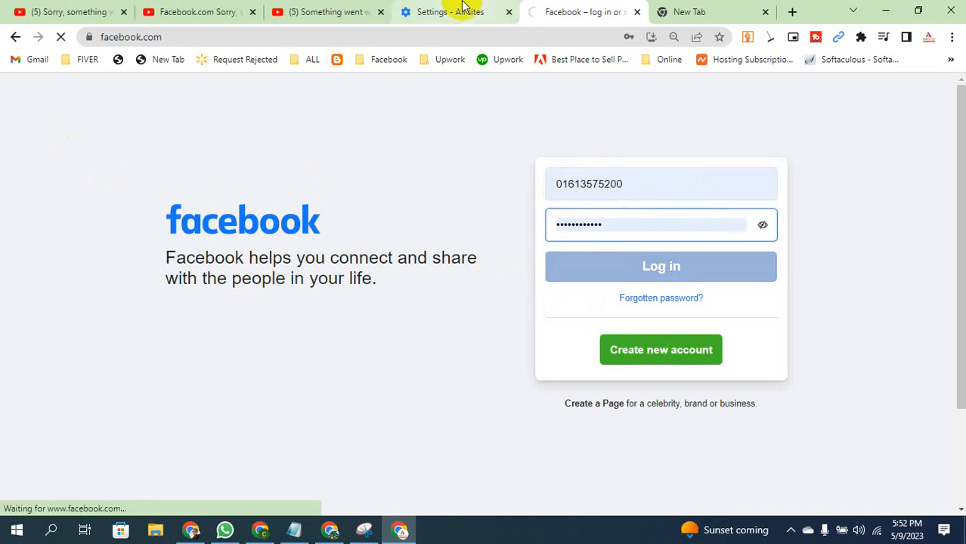
{"action": "left_click", "coordinate": [660, 266]}
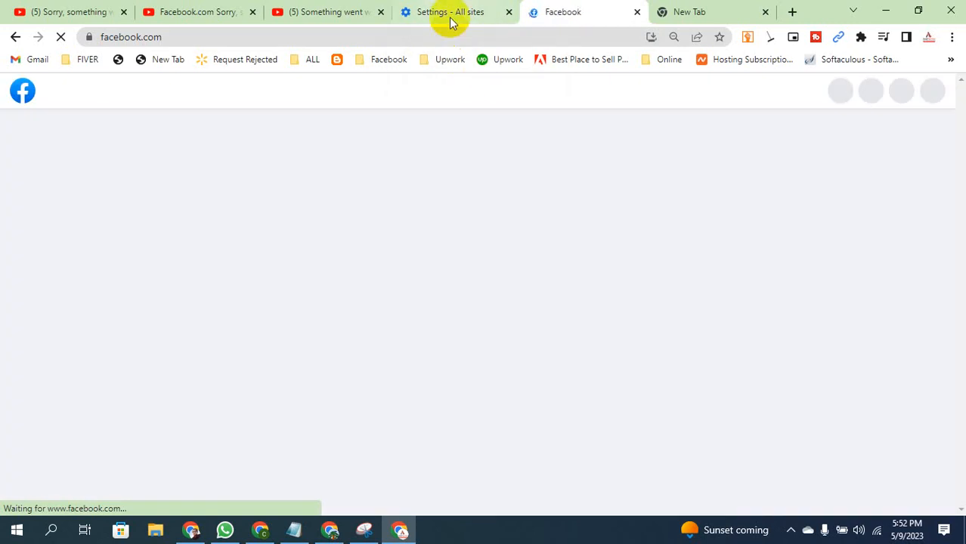